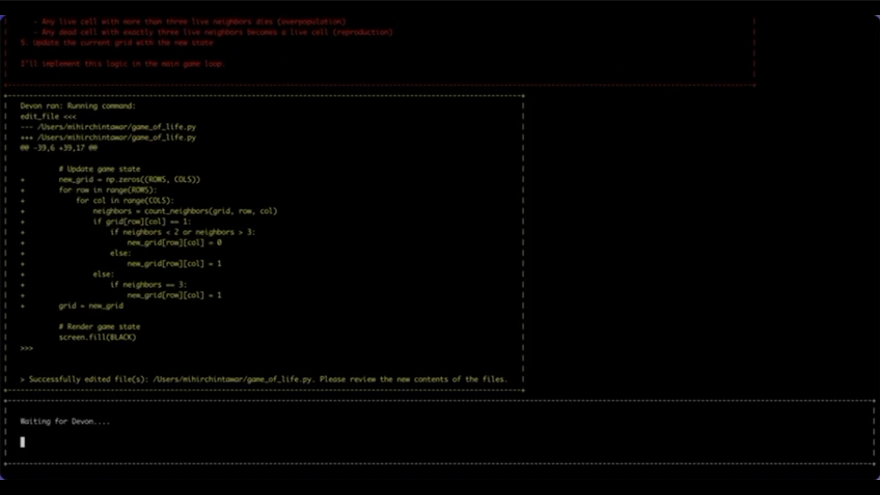
# Step: Scroll the Devon README past demo.mp4 to the Installation prerequisites and curl command
pyautogui.scroll(-3)
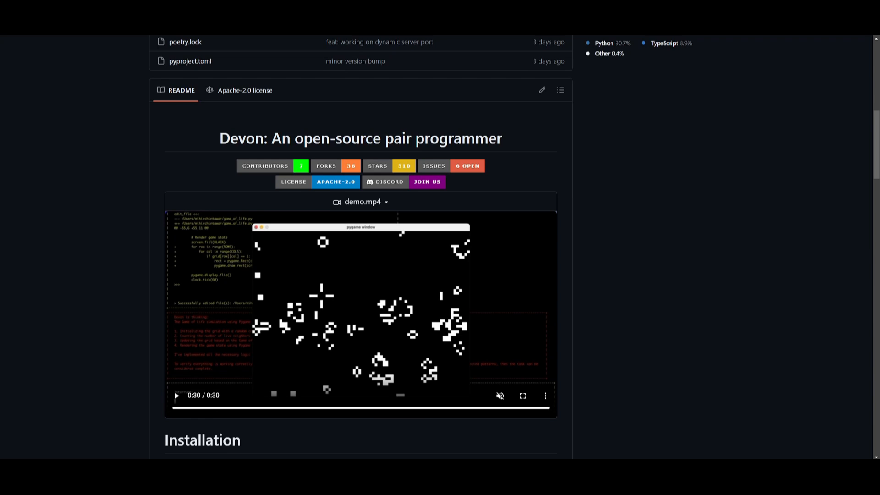
pyautogui.scroll(-3)
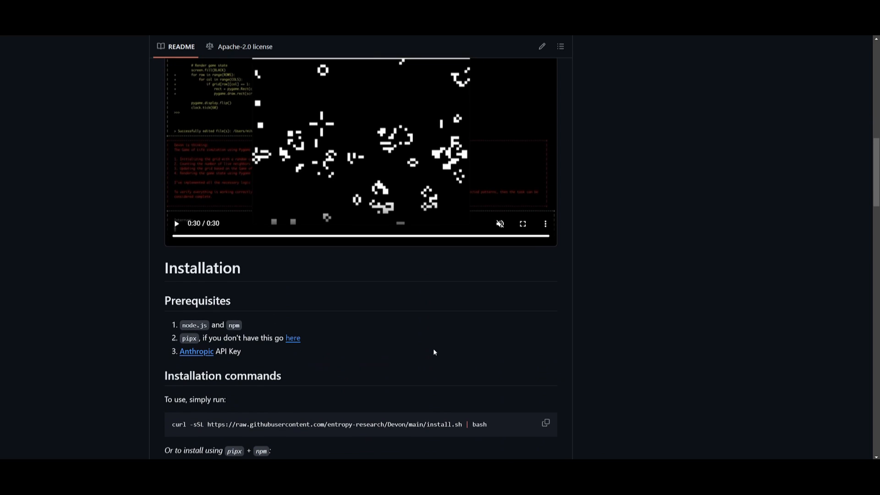
pyautogui.moveTo(641, 302)
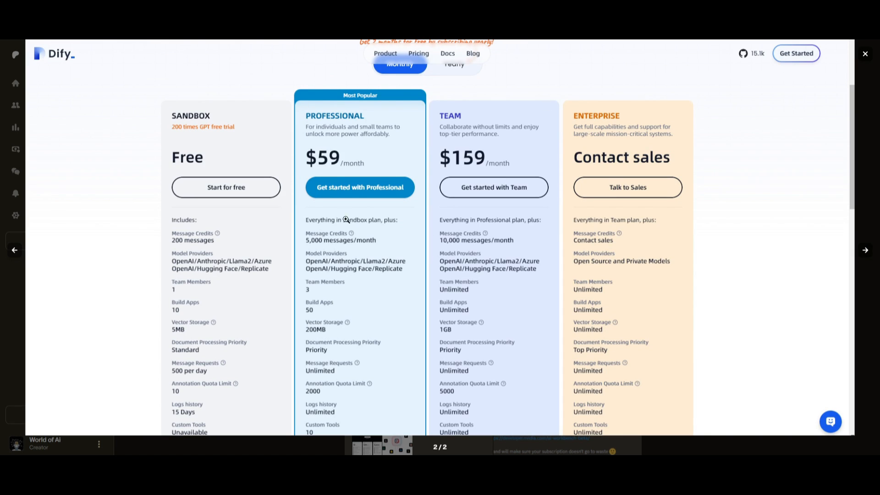
# Step: Browse the Dify, Portkey and Dataku giveaway post images, then close the lightbox
pyautogui.click(864, 53)
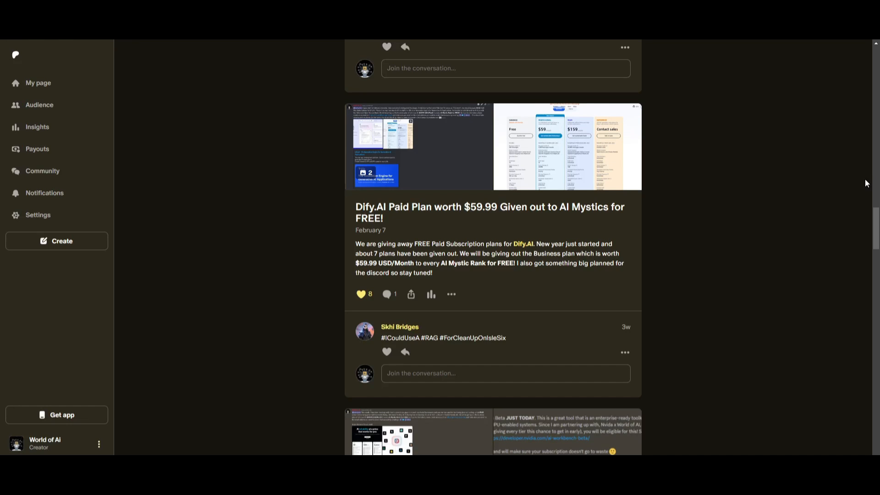
pyautogui.scroll(-3)
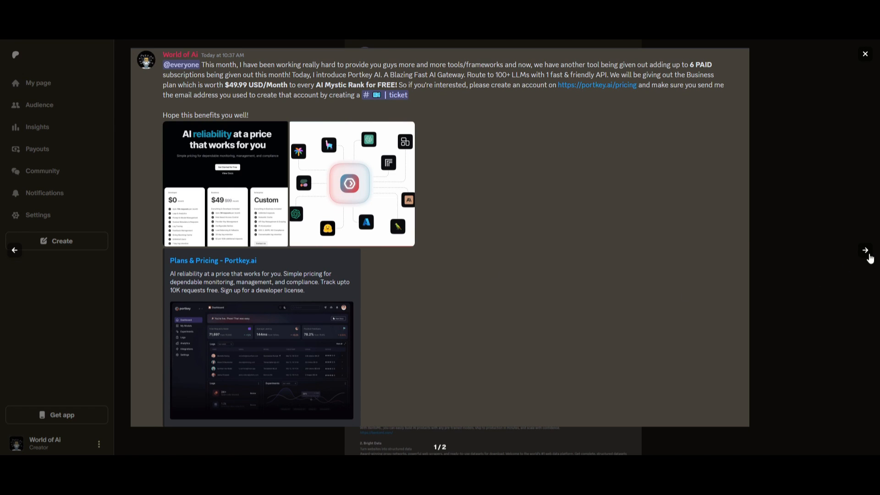
pyautogui.click(866, 250)
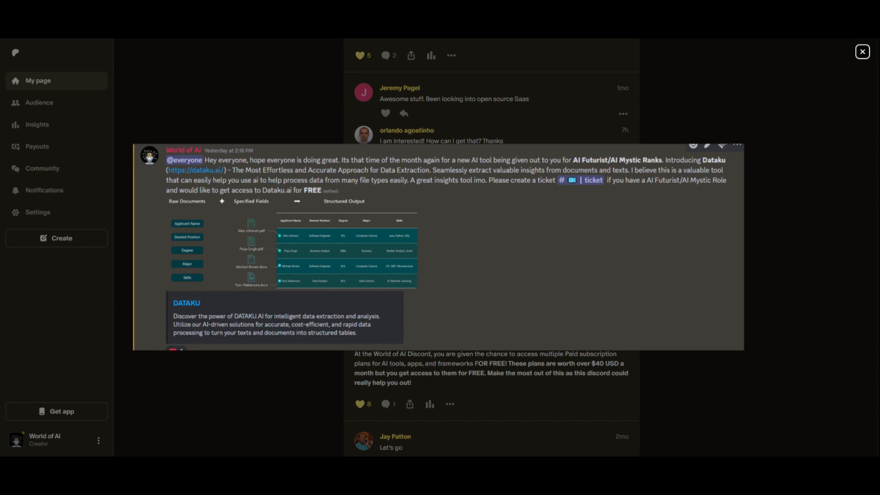
pyautogui.click(862, 52)
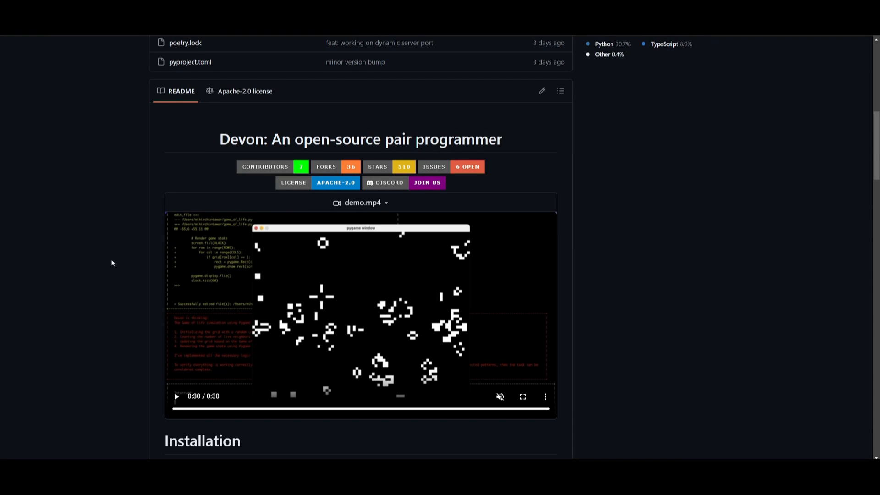
# Step: Scroll to Prerequisites and follow the pipx 'here' link to its installation guide
pyautogui.scroll(-3)
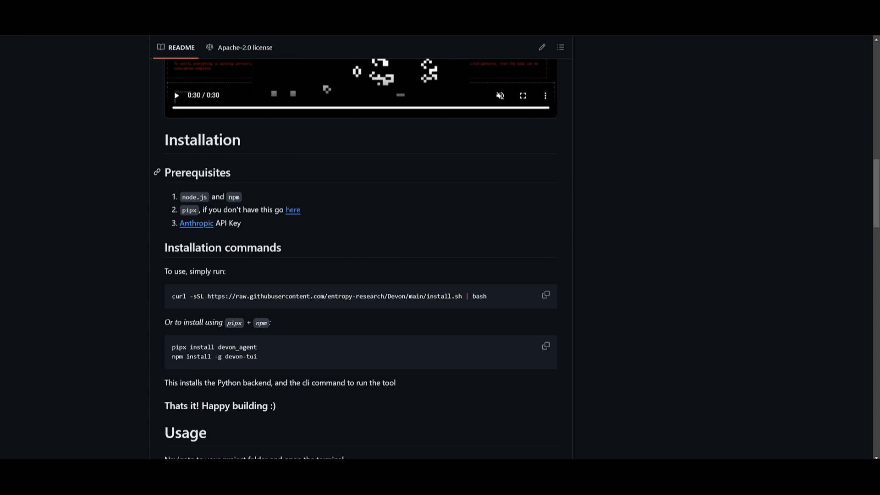
pyautogui.moveTo(307, 190)
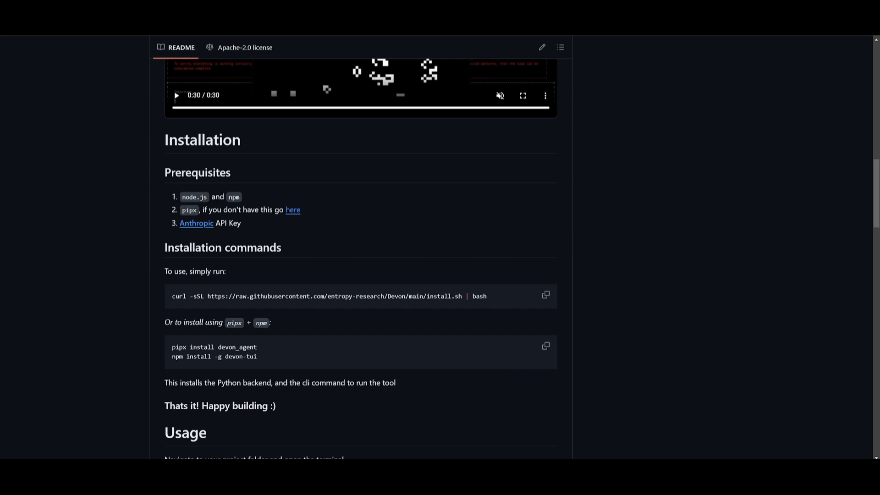
pyautogui.moveTo(270, 185)
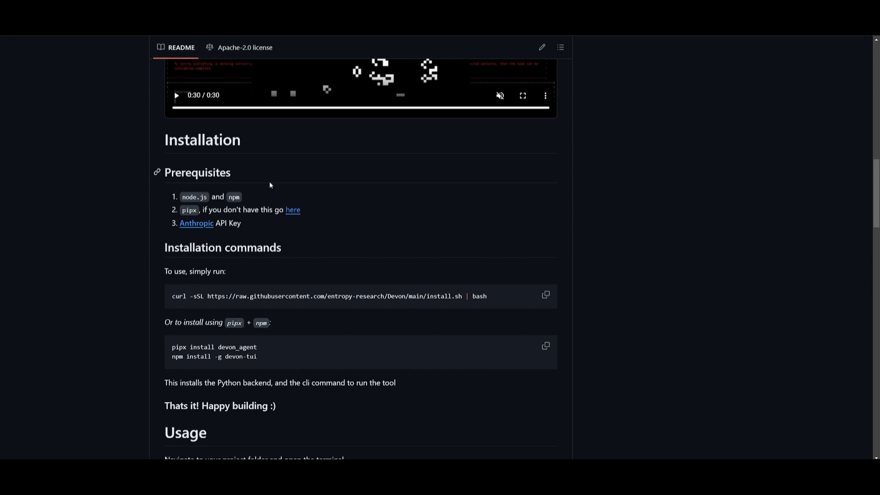
pyautogui.moveTo(511, 235)
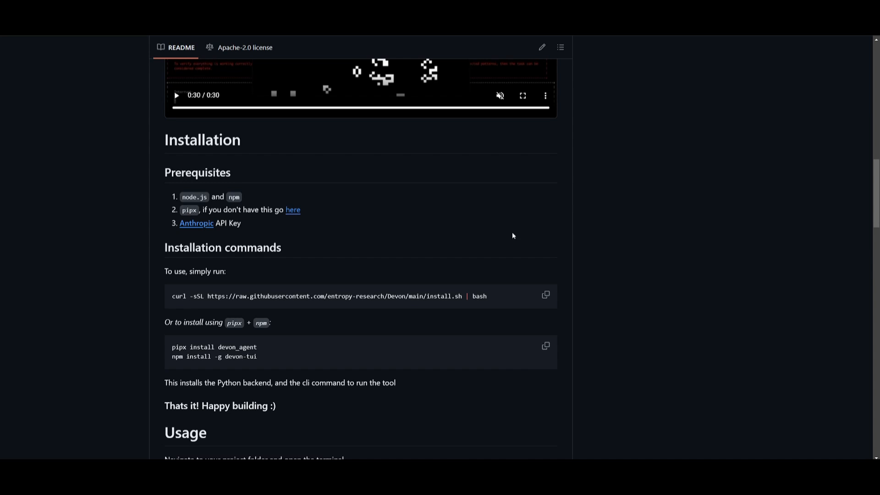
pyautogui.moveTo(341, 209)
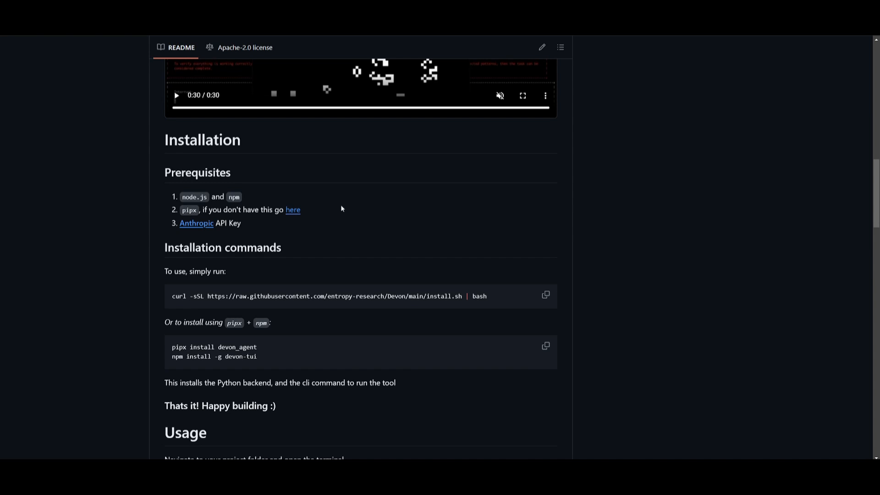
pyautogui.moveTo(263, 170)
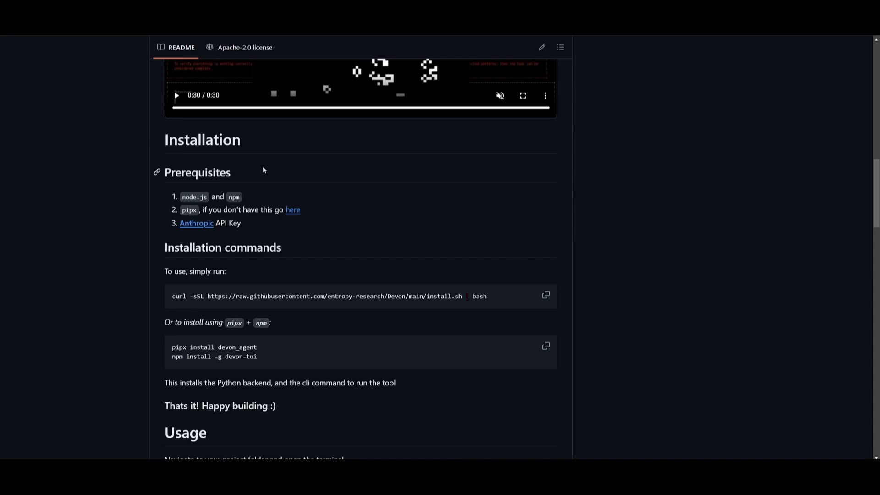
pyautogui.moveTo(76, 448)
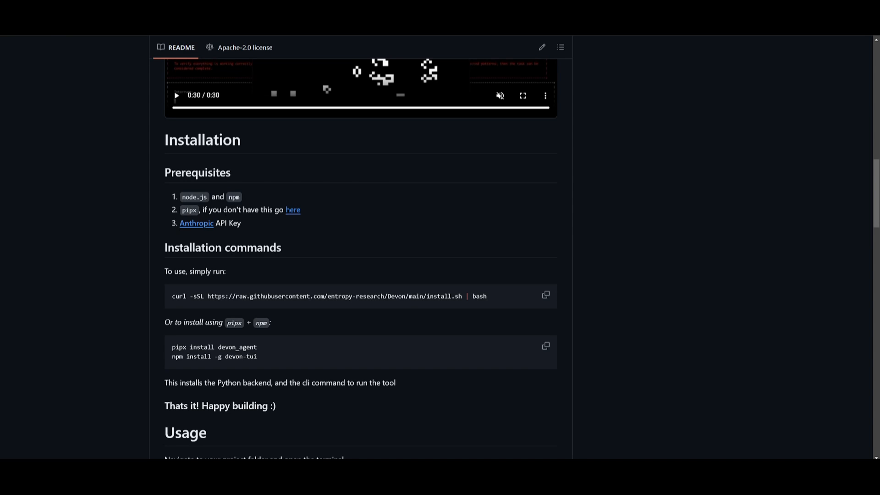
pyautogui.click(293, 209)
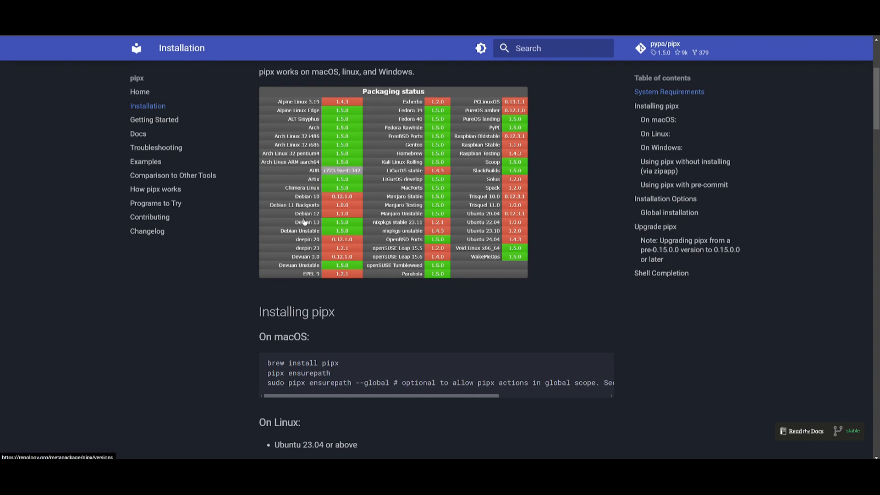
# Step: Scroll the pipx Installation page past the Linux commands to the On Windows section
pyautogui.scroll(-3)
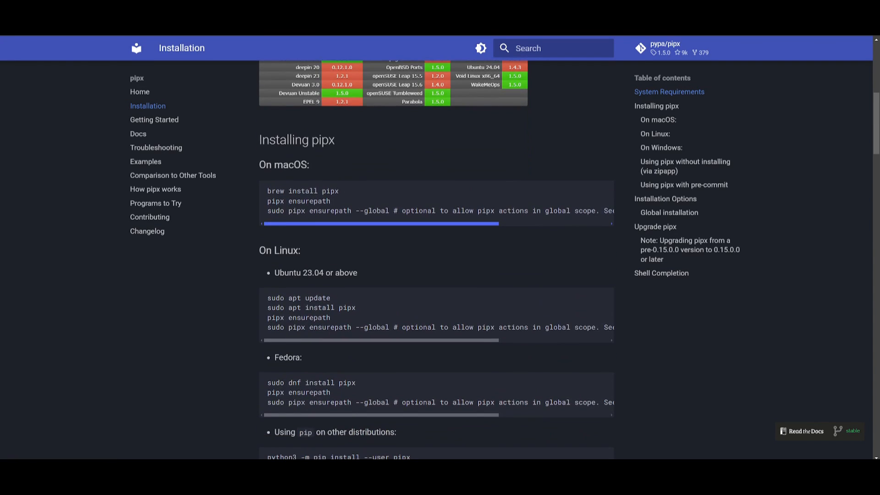
pyautogui.scroll(-3)
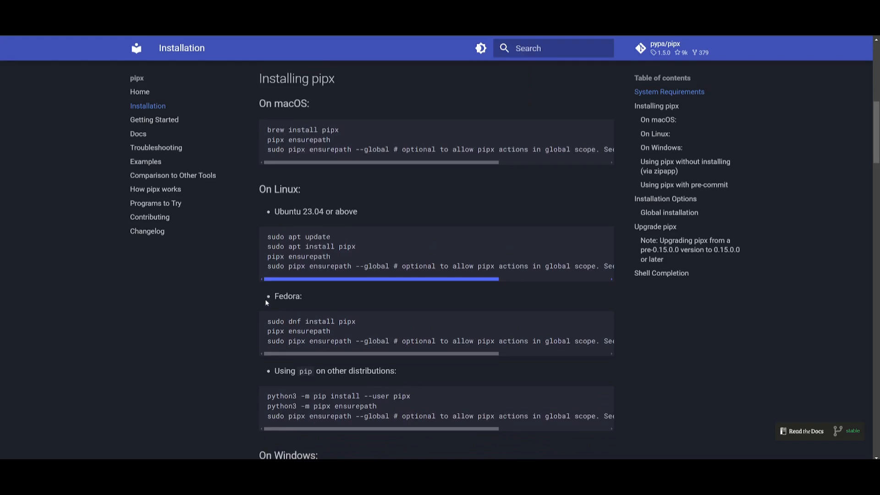
pyautogui.scroll(-3)
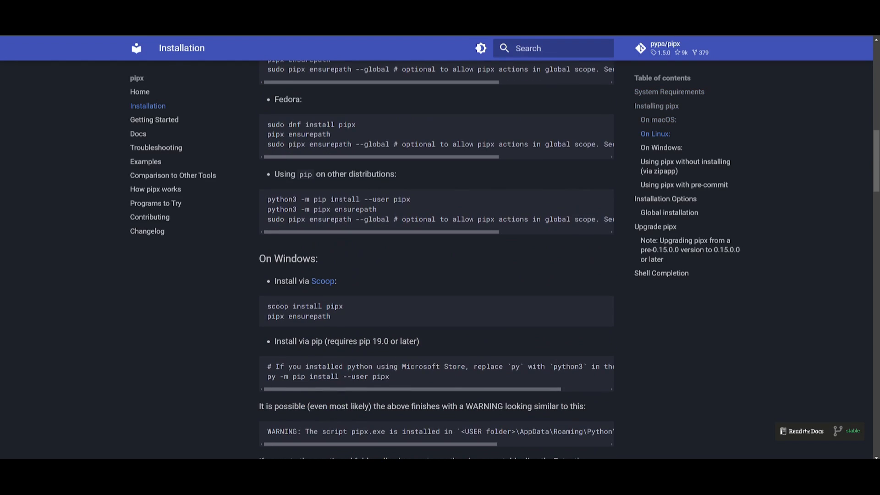
pyautogui.moveTo(210, 352)
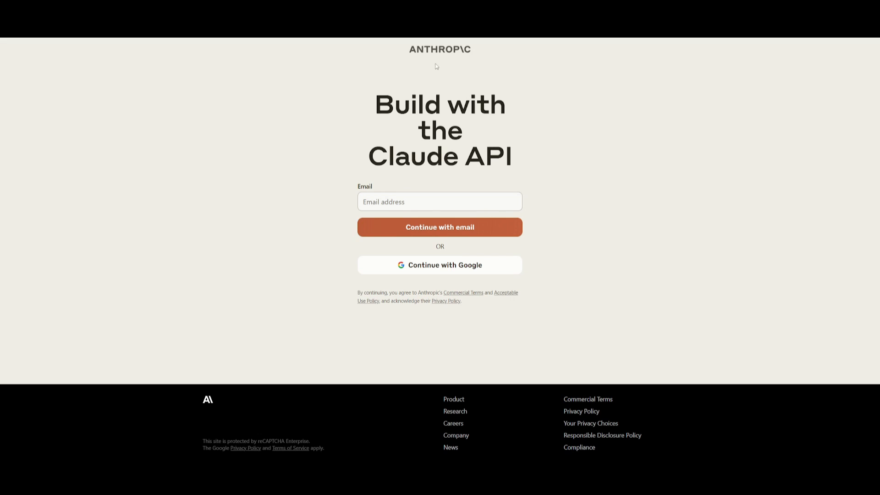
pyautogui.moveTo(437, 57)
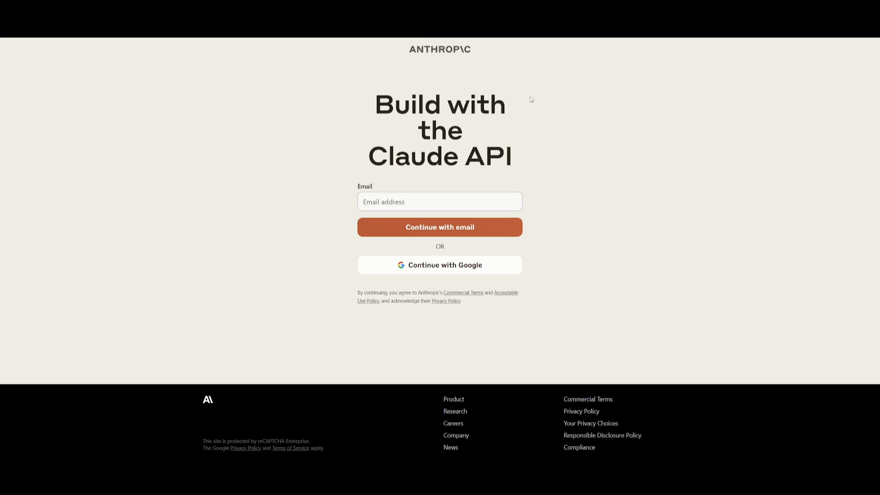
pyautogui.moveTo(514, 162)
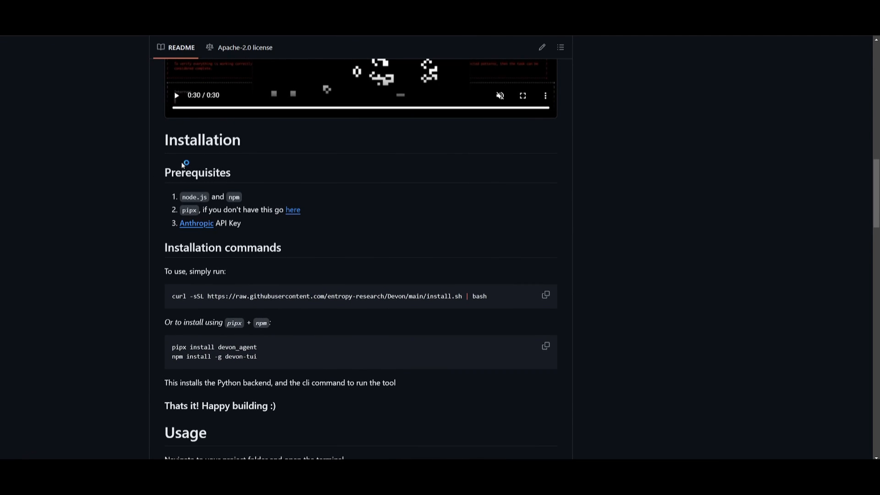
# Step: Scroll the Devon README to the install commands and the Usage section
pyautogui.scroll(-3)
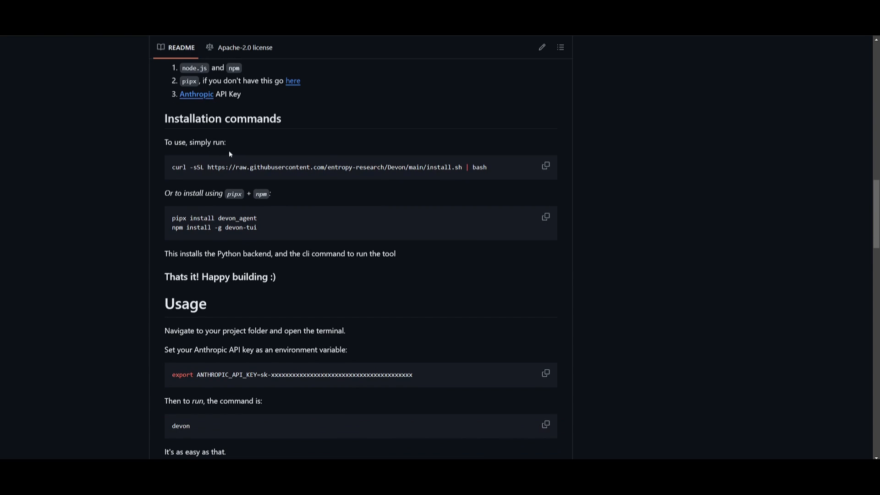
pyautogui.moveTo(165, 187)
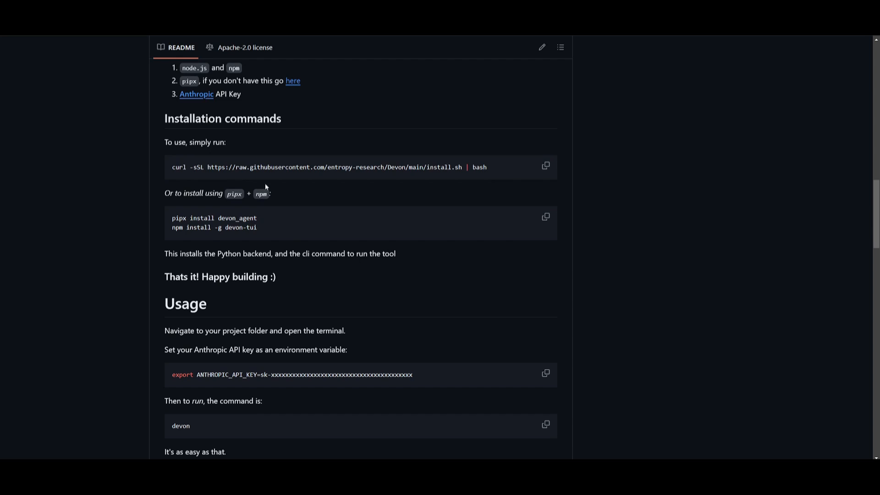
pyautogui.scroll(3)
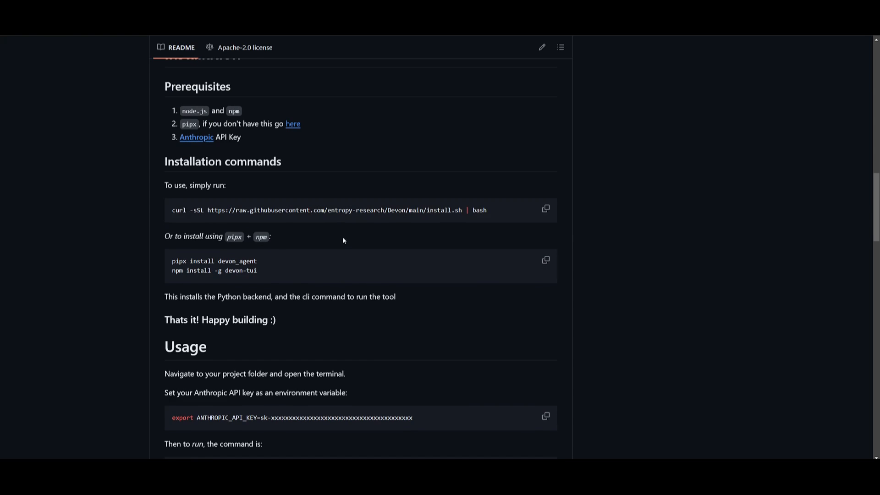
pyautogui.moveTo(292, 307)
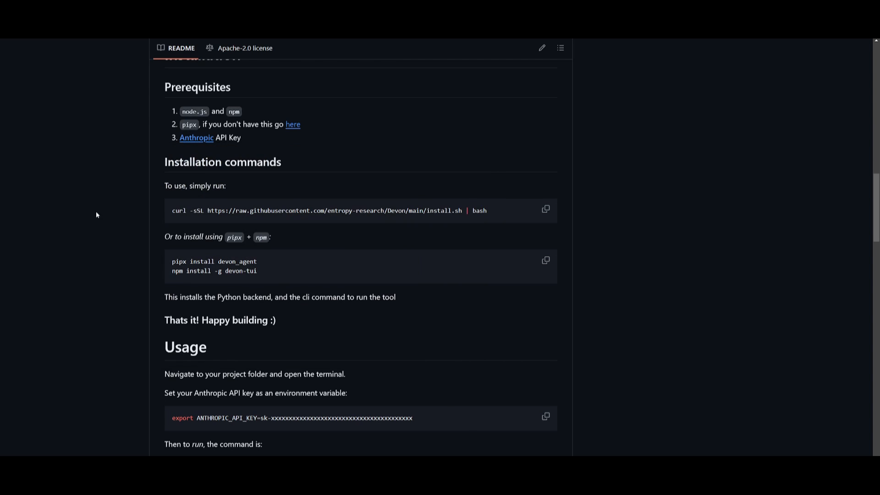
pyautogui.moveTo(302, 268)
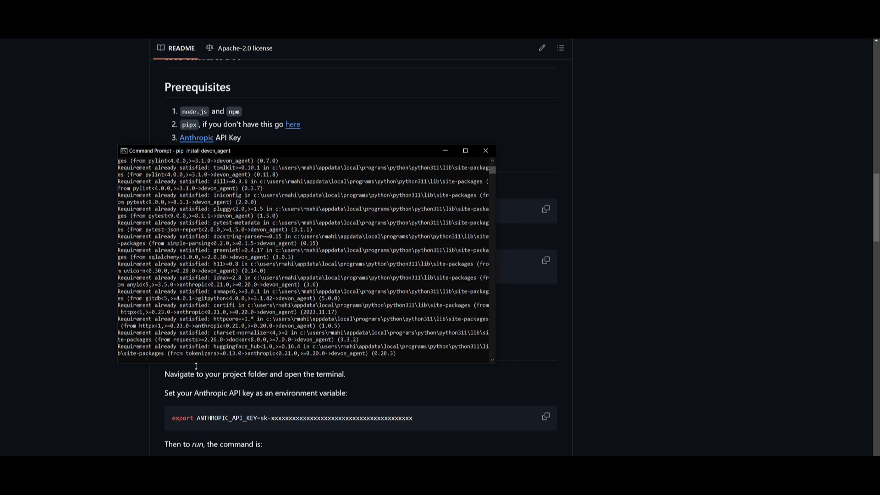
# Step: Copy the 'npm install -g devon-tui' line from the README, then return to Usage
pyautogui.scroll(-3)
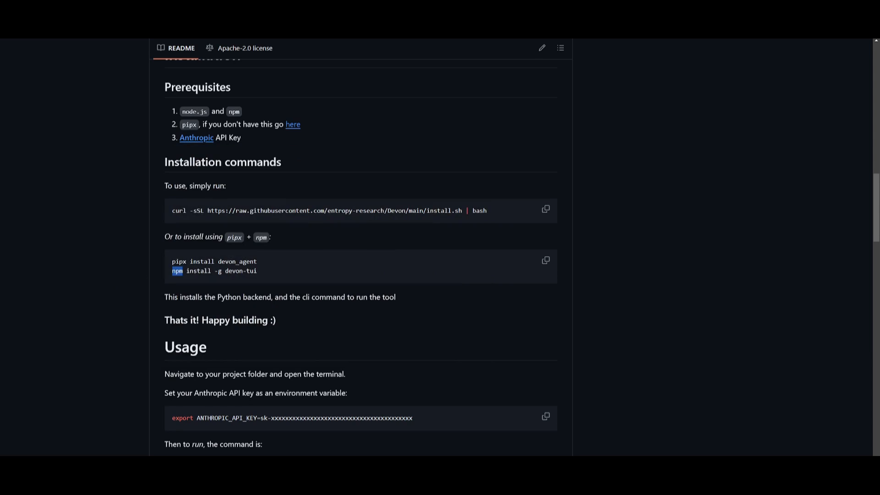
pyautogui.moveTo(178, 270); pyautogui.dragTo(268, 270)
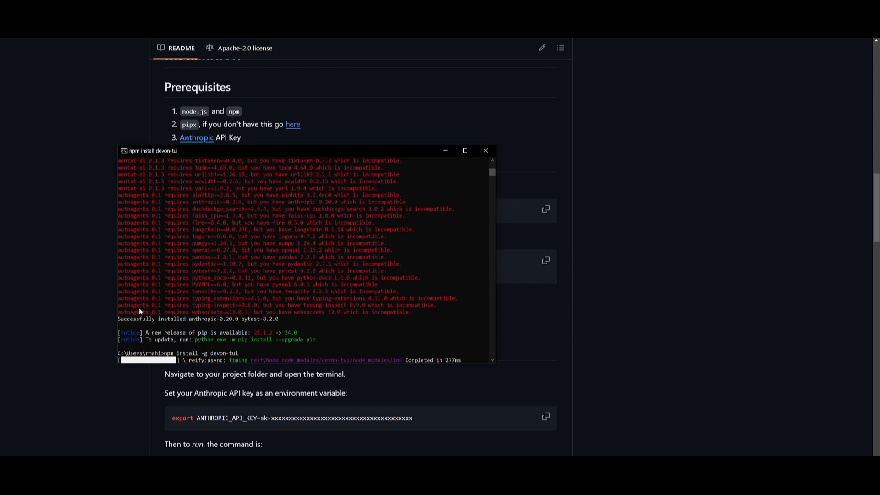
pyautogui.click(485, 150)
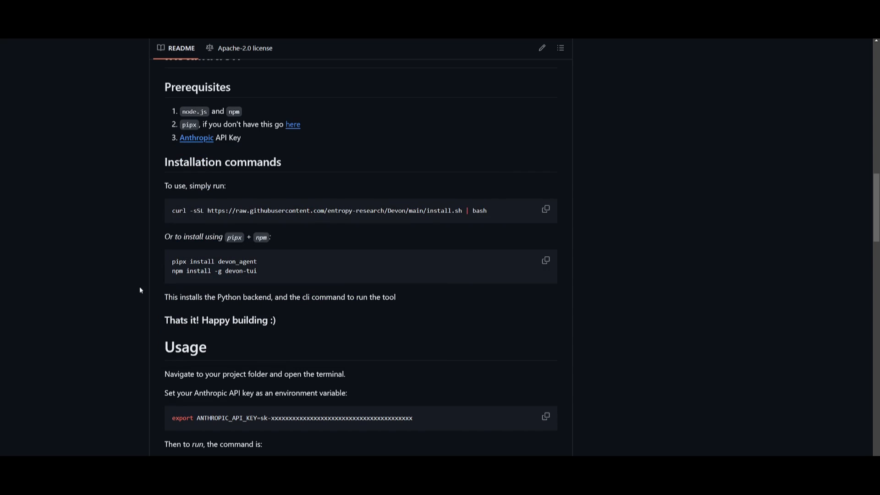
pyautogui.scroll(-3)
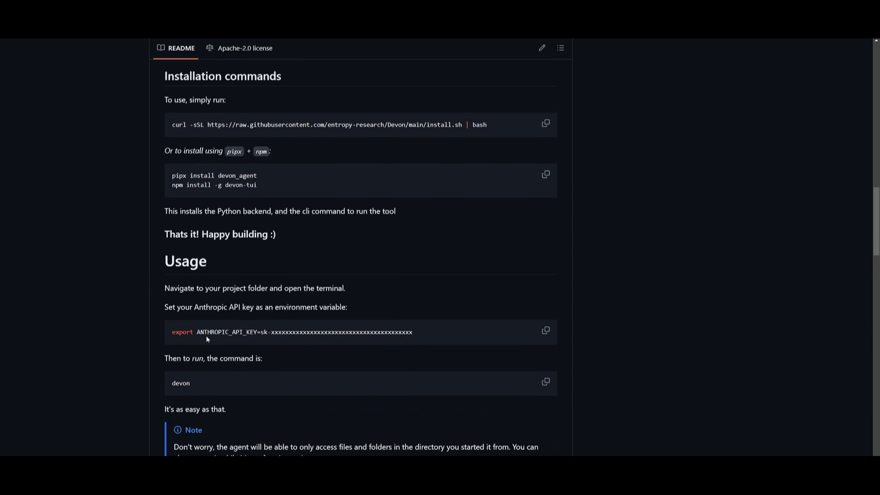
# Step: Copy ANTHROPIC_API_KEY= from Usage and type 'set ANTHROPIC_API_KEY=' at the prompt
pyautogui.moveTo(197, 331); pyautogui.dragTo(283, 332)
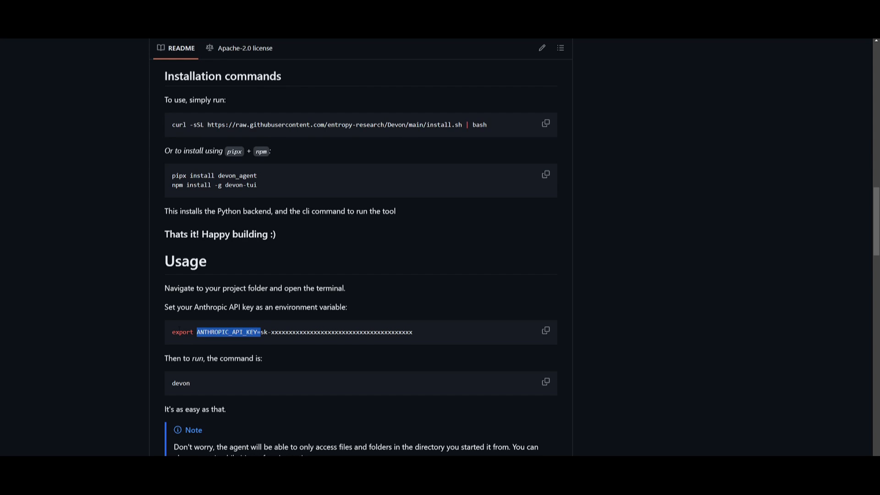
pyautogui.moveTo(182, 330)
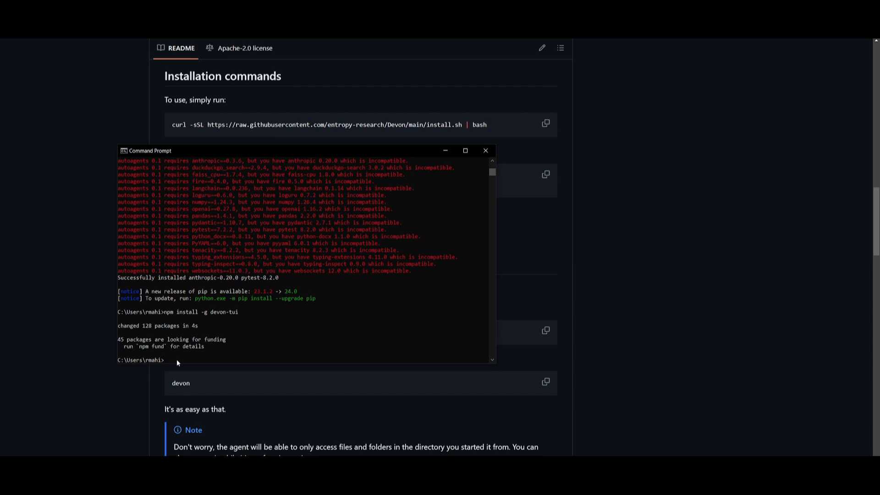
pyautogui.write('set')
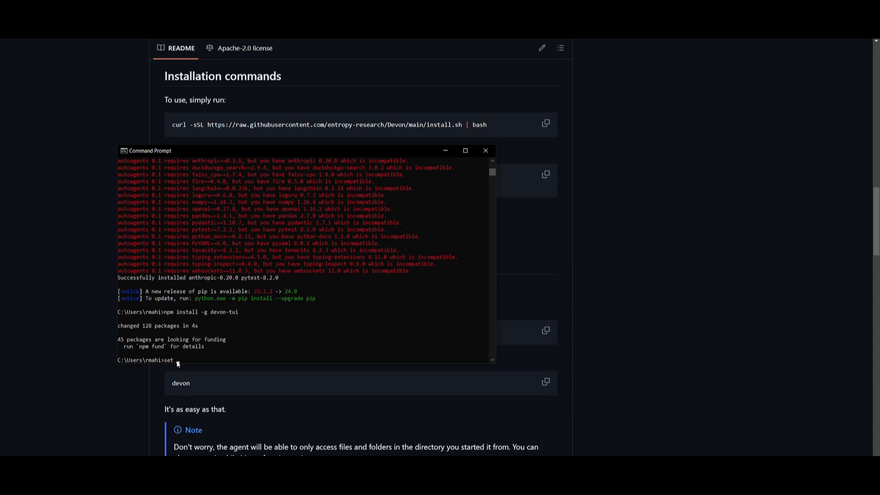
pyautogui.write('ANTHROPIC_API_KEY=')
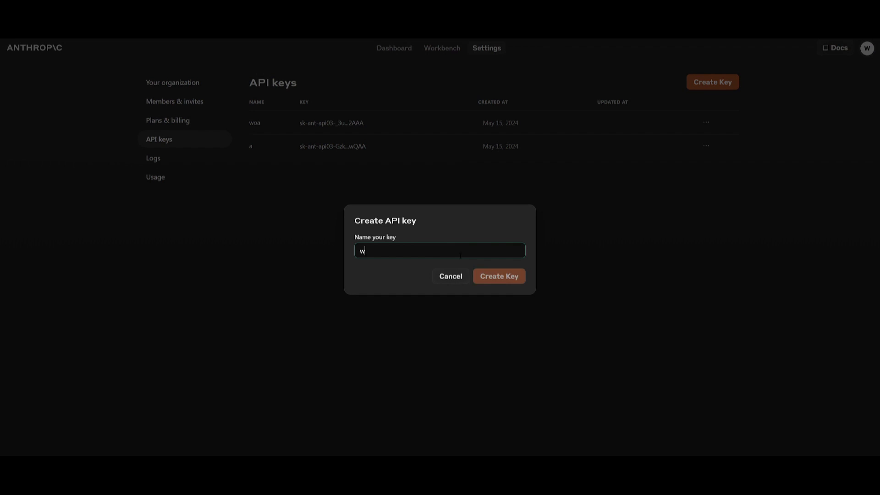
# Step: Create the named Anthropic API key, set it in Command Prompt, and start devon
pyautogui.click(498, 275)
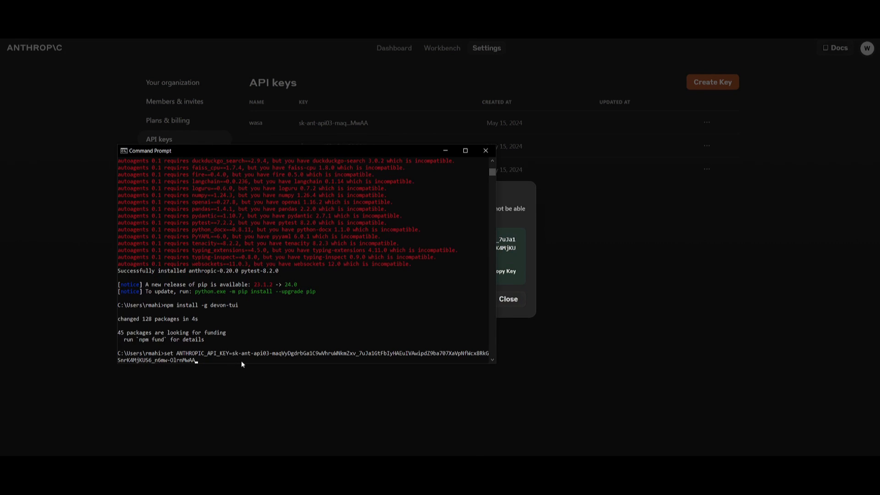
pyautogui.press('Enter')
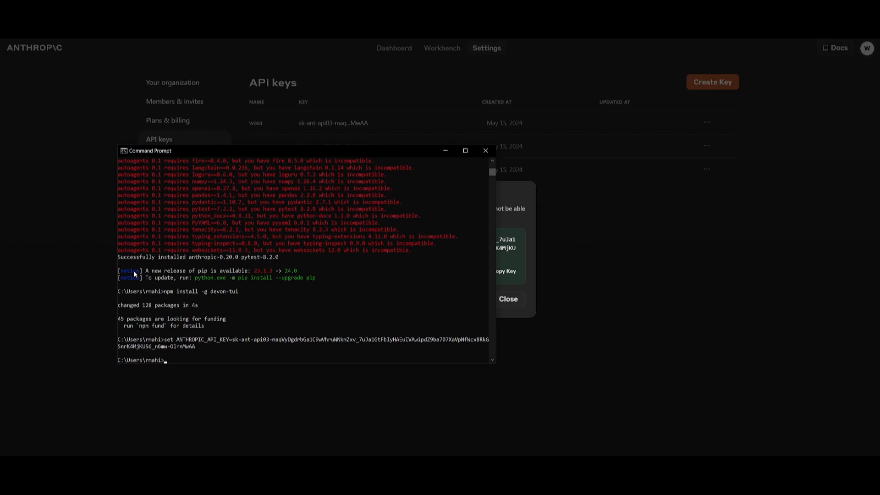
pyautogui.write('devon')
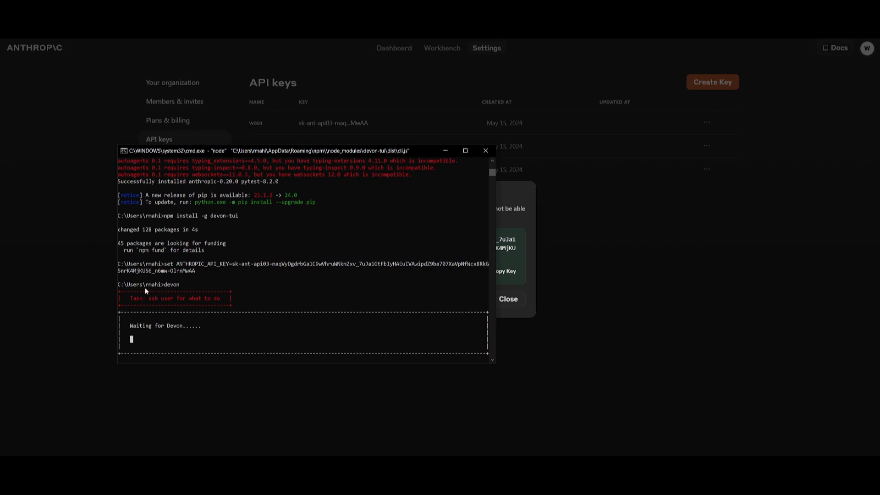
pyautogui.moveTo(311, 248)
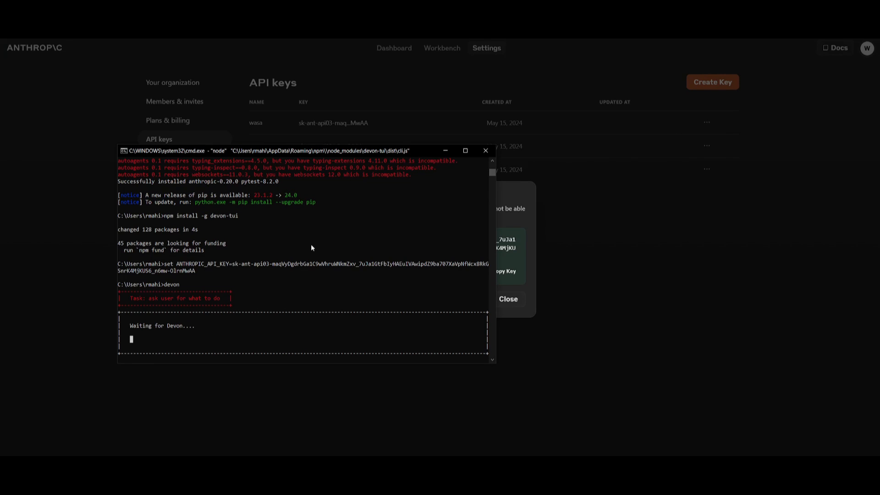
pyautogui.moveTo(173, 315)
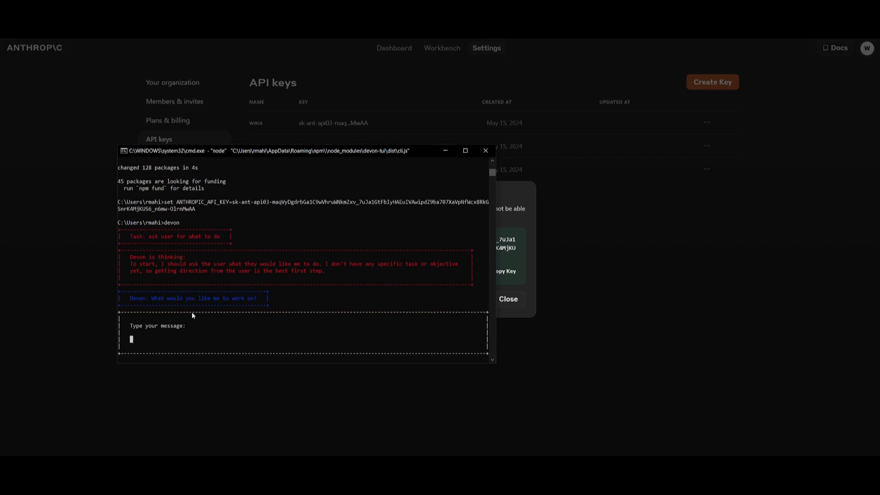
pyautogui.moveTo(243, 312)
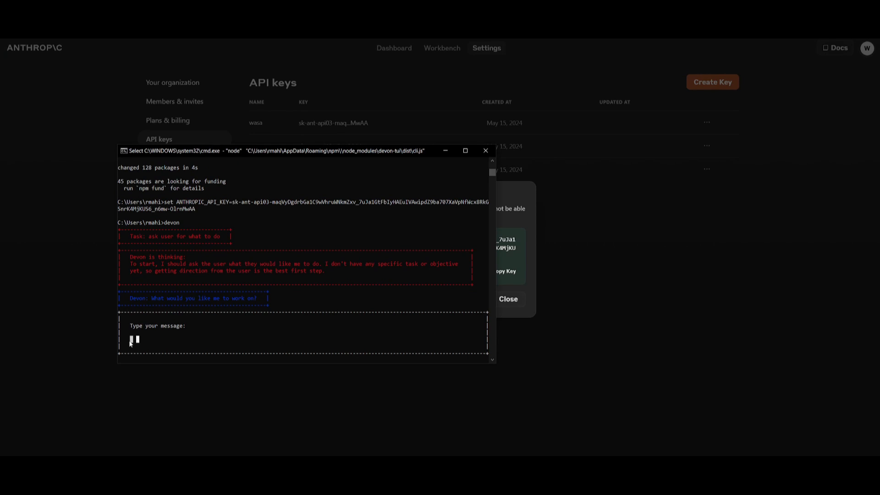
# Step: Type 'create me a basic snake game (create the code) save' at Devon's prompt
pyautogui.write('create me')
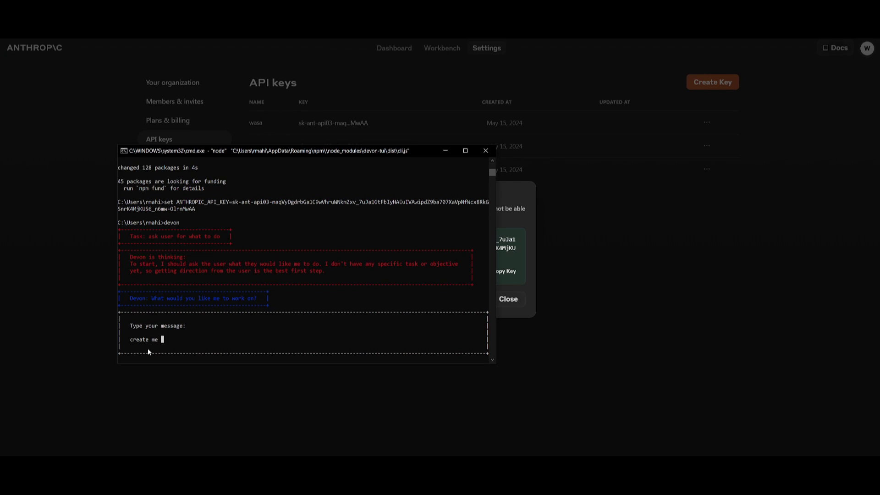
pyautogui.write('a san')
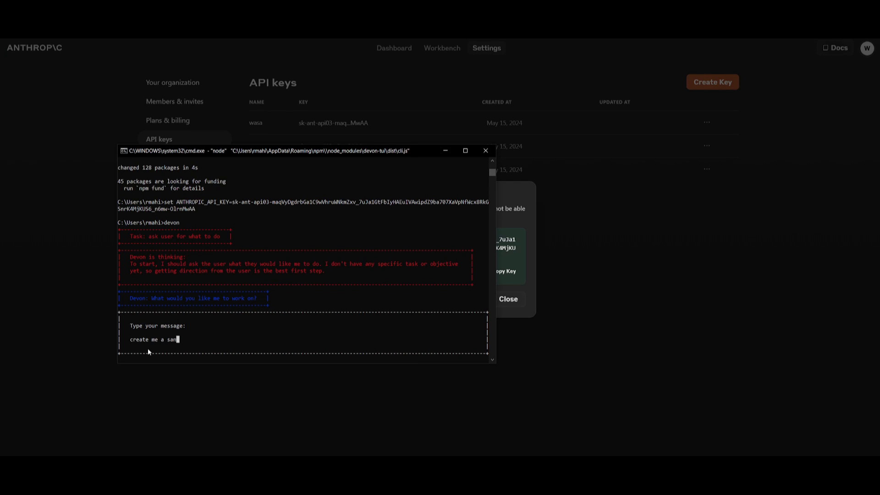
pyautogui.write('basic')
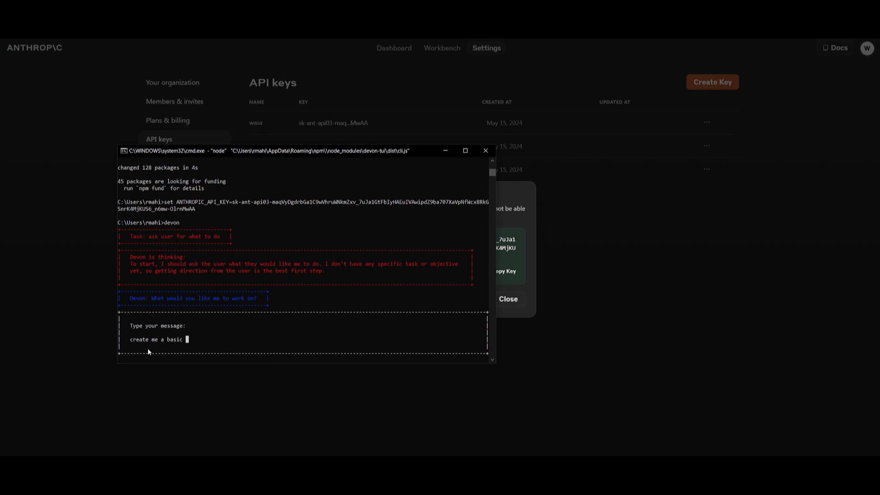
pyautogui.write('snake game')
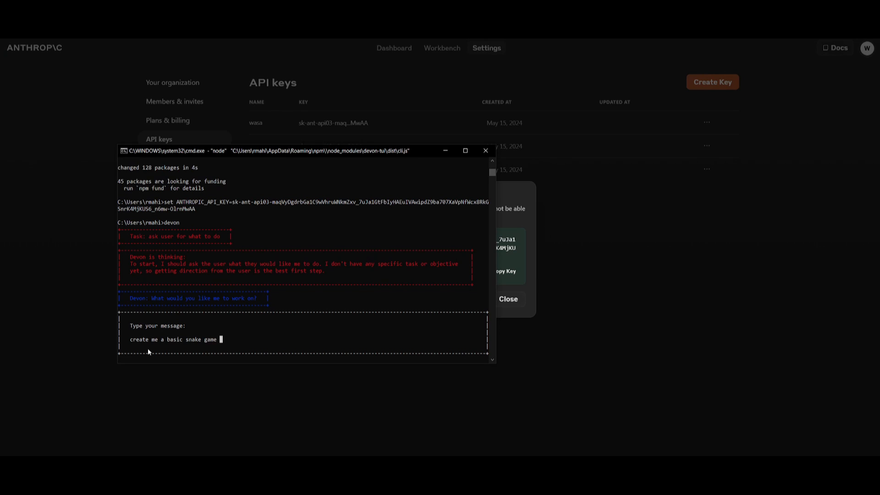
pyautogui.write('(')
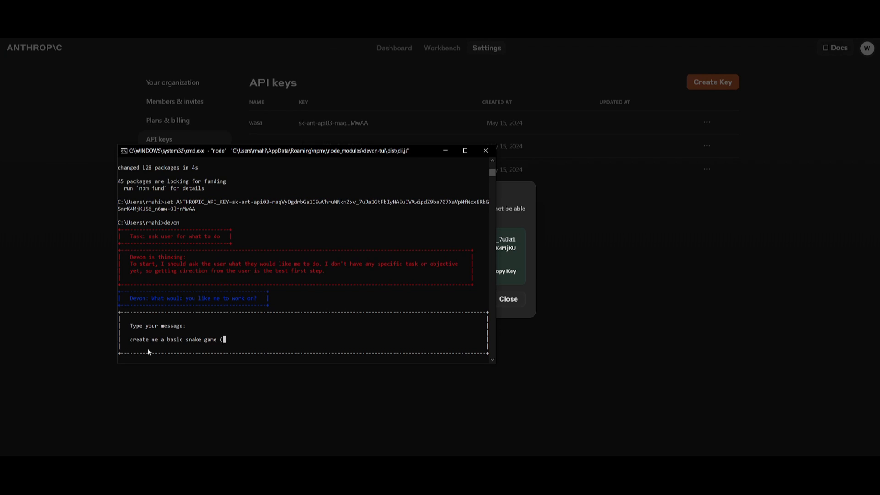
pyautogui.write('create the code) save to my desktop as a txt file')
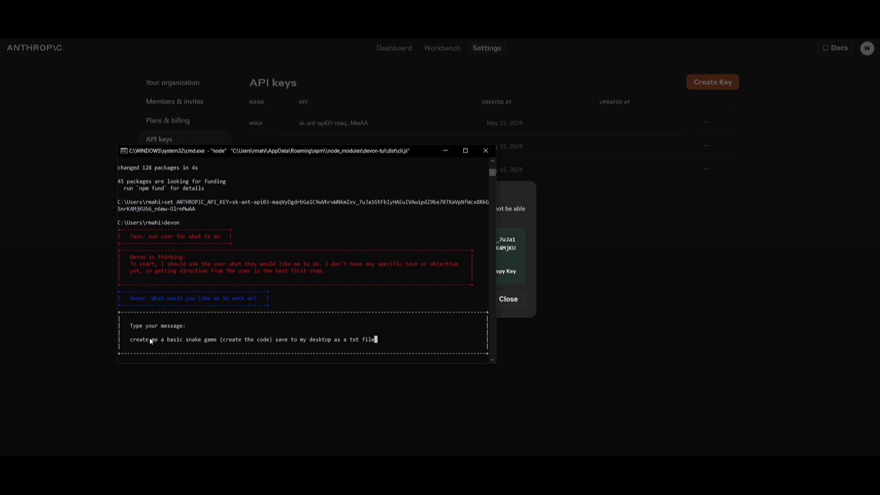
pyautogui.moveTo(283, 347)
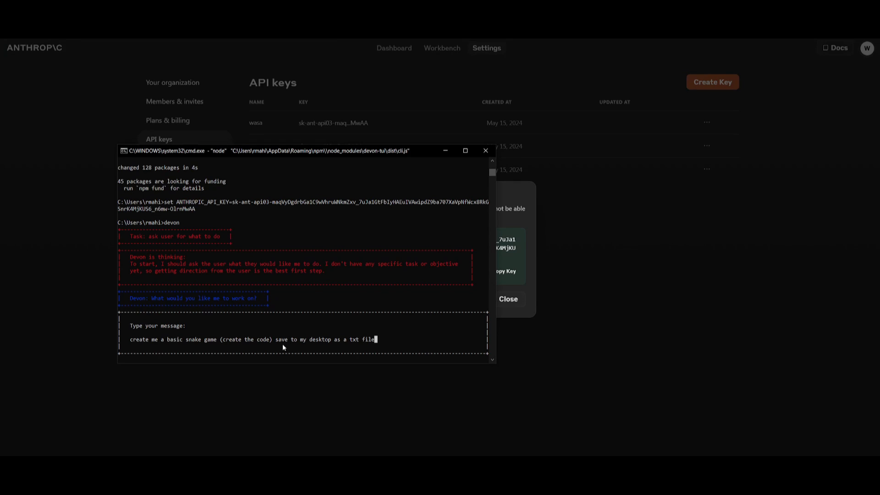
pyautogui.moveTo(408, 349)
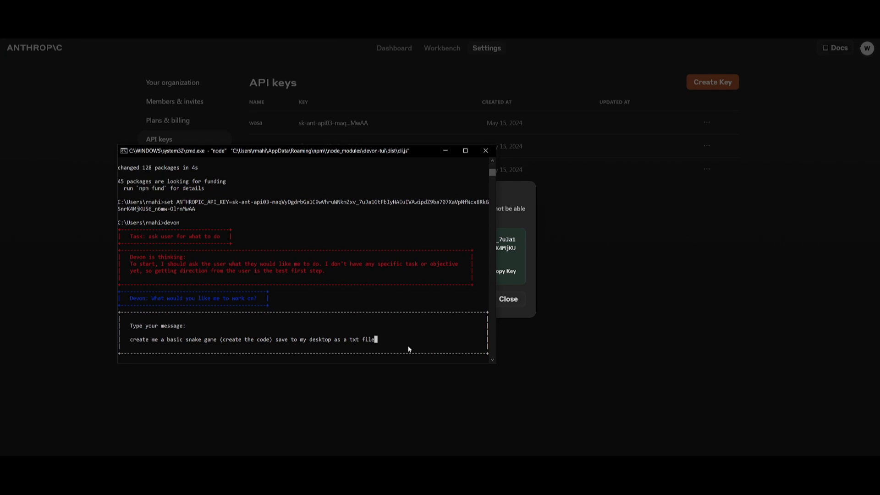
# Step: Submit the basic snake game request to Devon and wait for its response
pyautogui.press('enter')
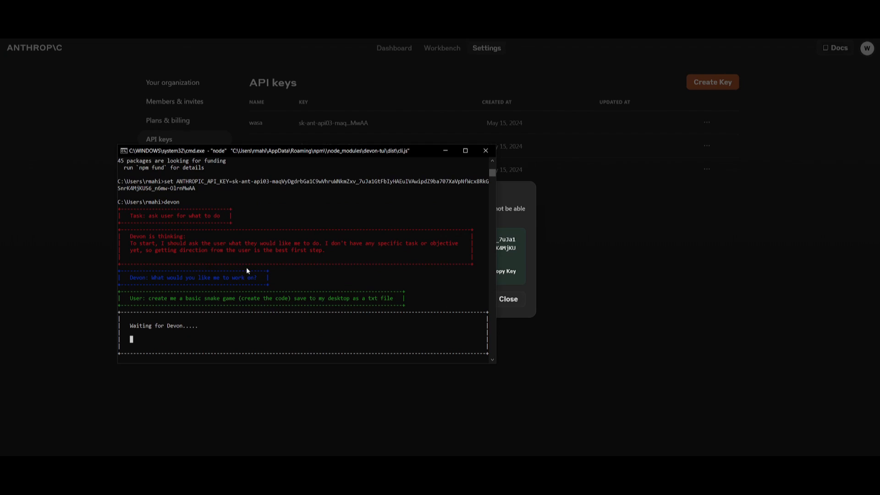
pyautogui.moveTo(266, 276)
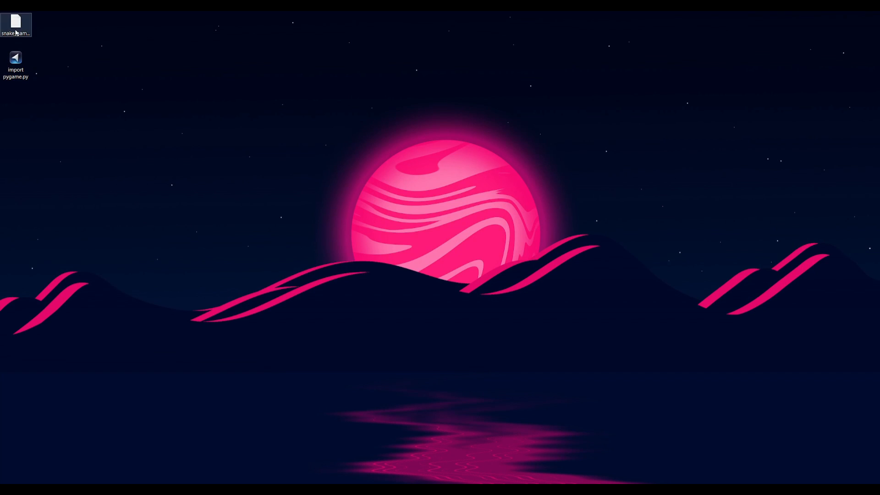
# Step: Open snake_game.txt from the desktop in Notepad, review the pygame code, then close it
pyautogui.doubleClick(15, 25)
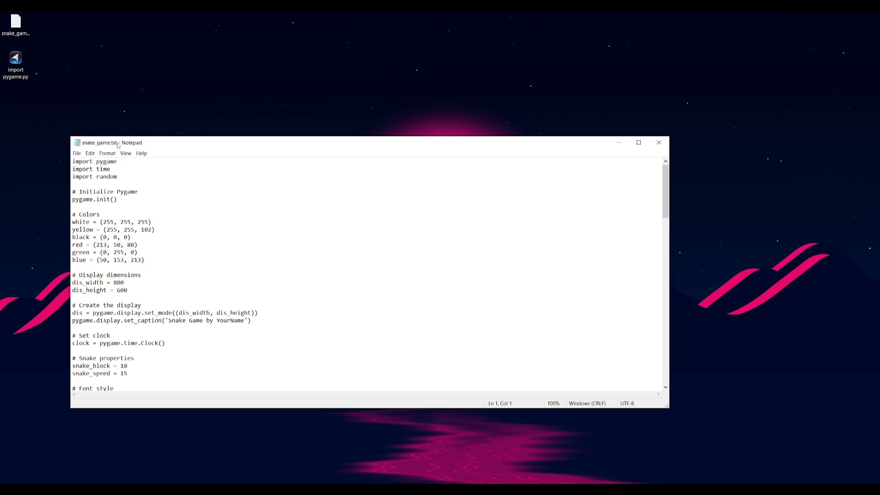
pyautogui.moveTo(659, 142)
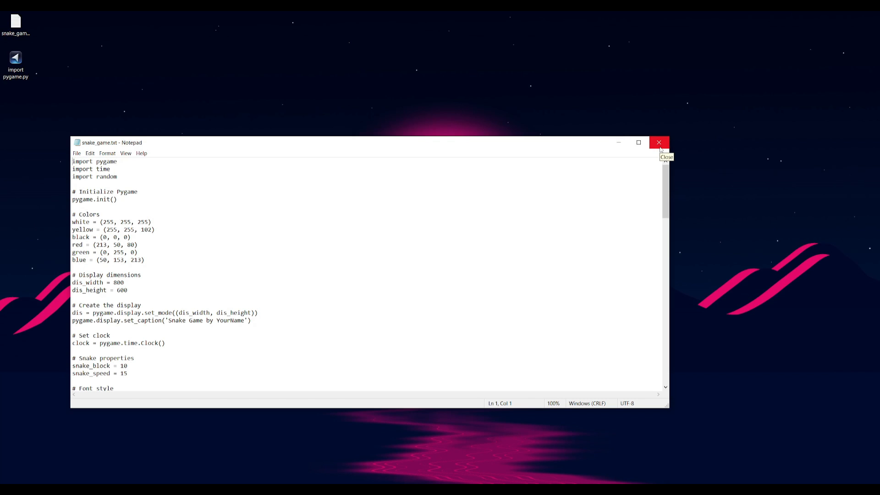
pyautogui.click(659, 142)
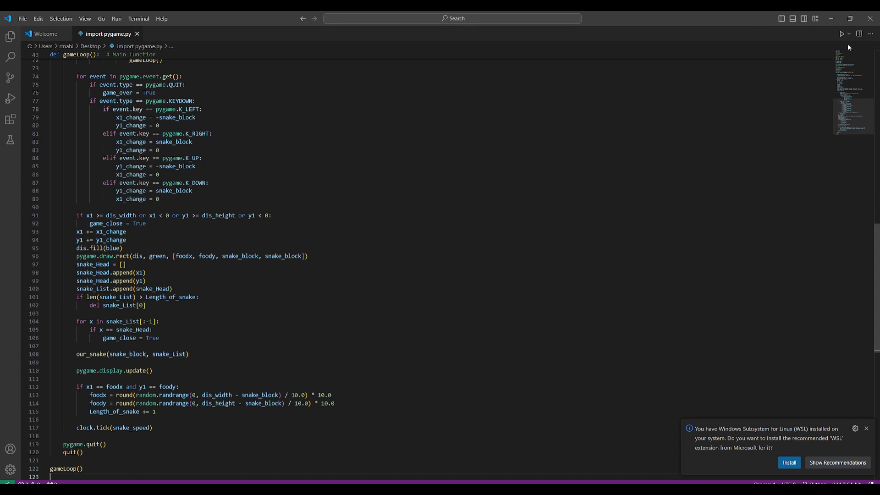
# Step: Run the snake script, steer up, right, up toward the food, then press C at game over
pyautogui.click(840, 34)
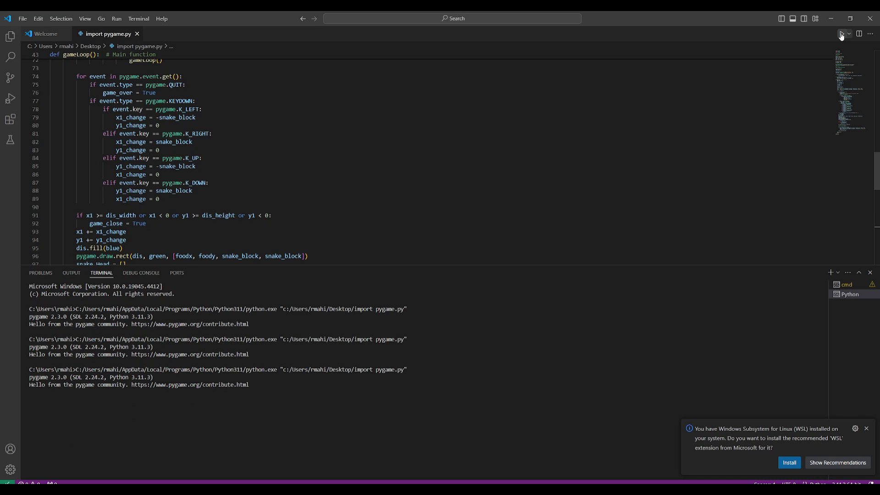
pyautogui.click(841, 34)
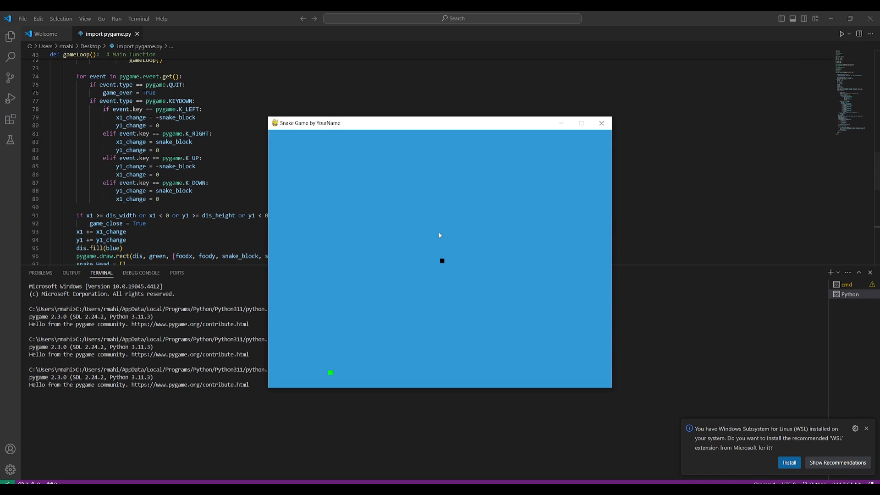
pyautogui.press('up')
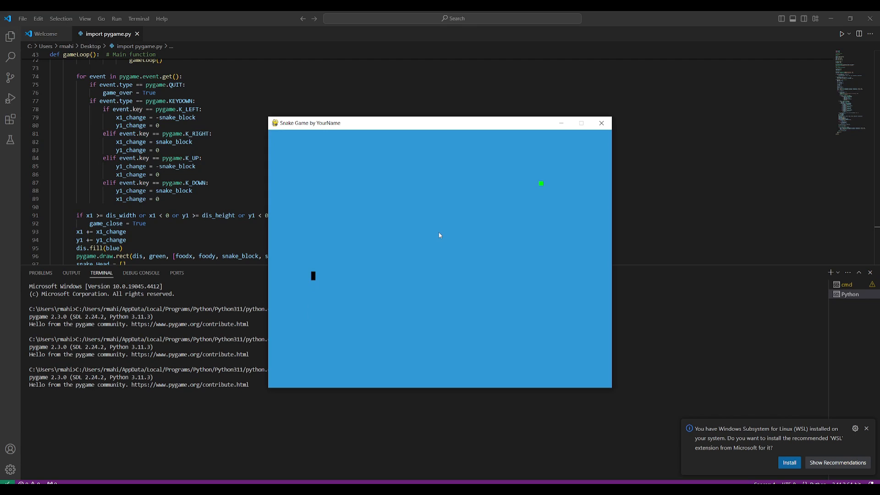
pyautogui.press('right')
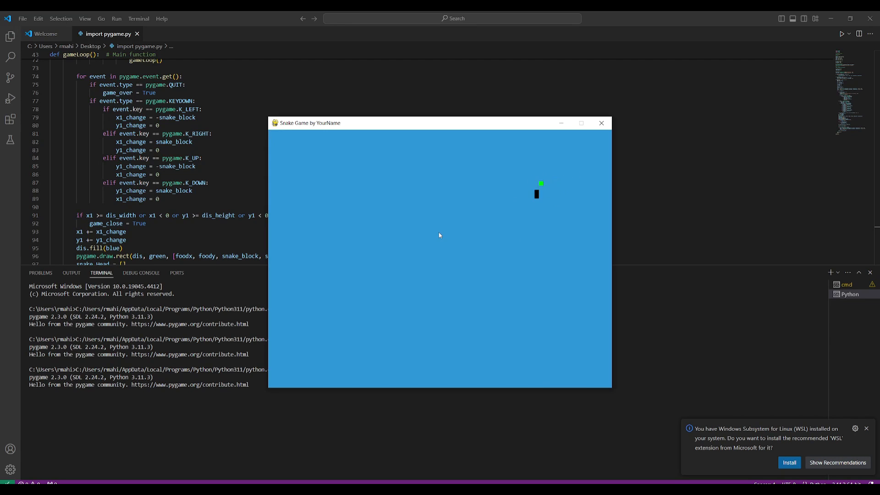
pyautogui.press('up')
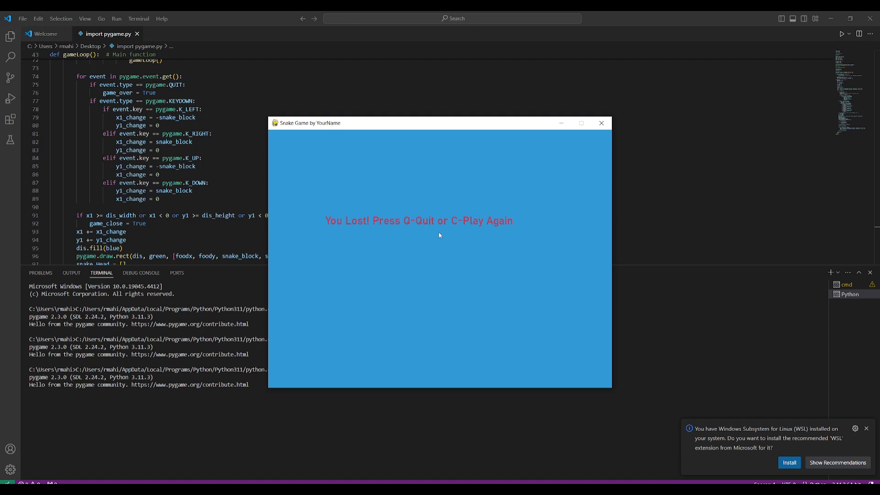
pyautogui.moveTo(371, 222)
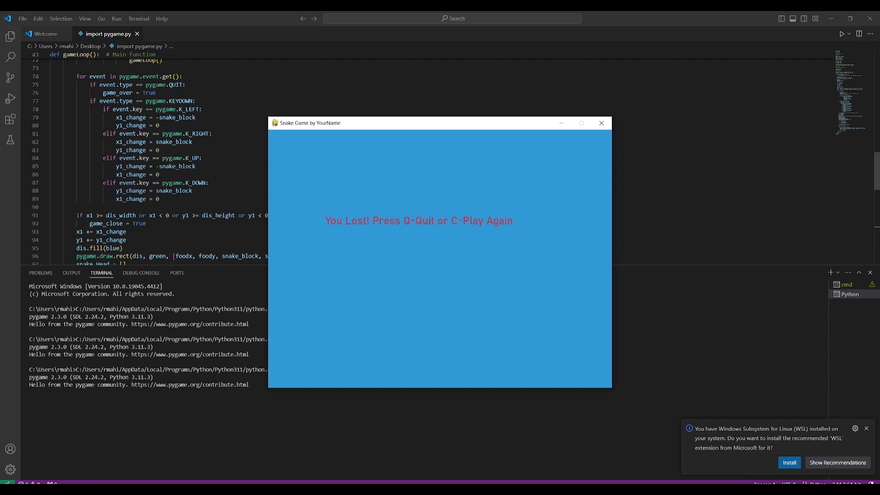
pyautogui.moveTo(526, 222)
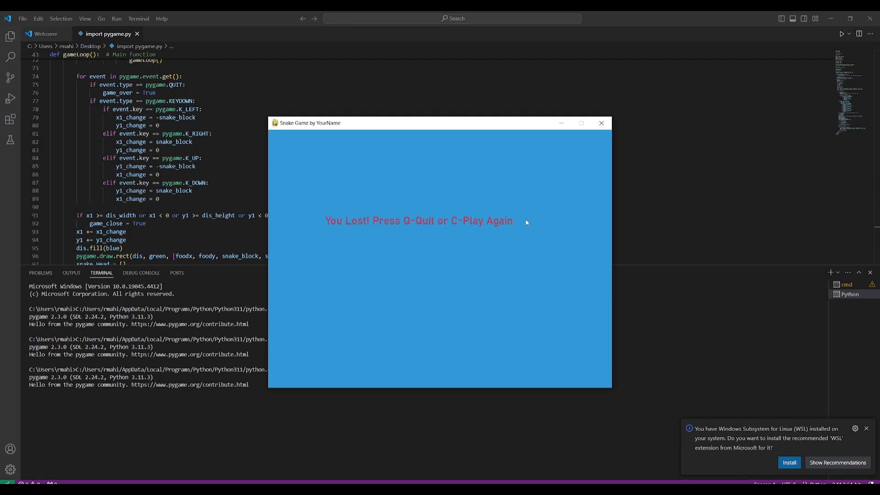
pyautogui.press('c')
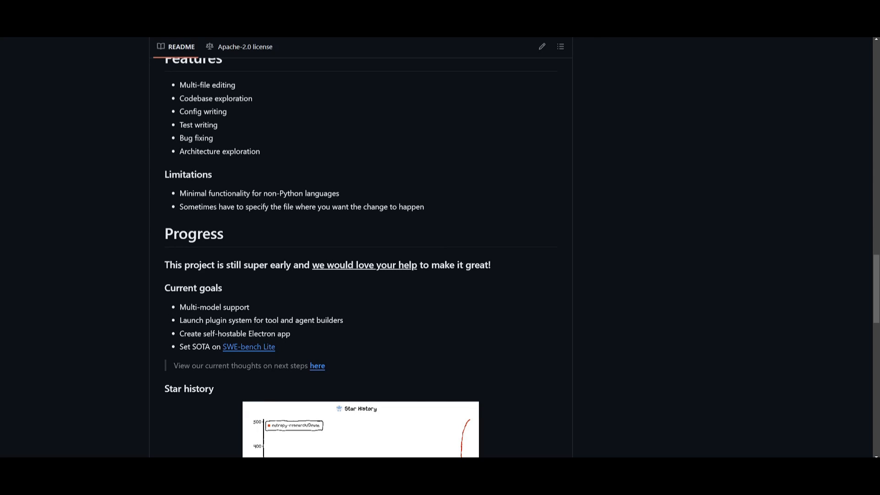
pyautogui.moveTo(254, 307)
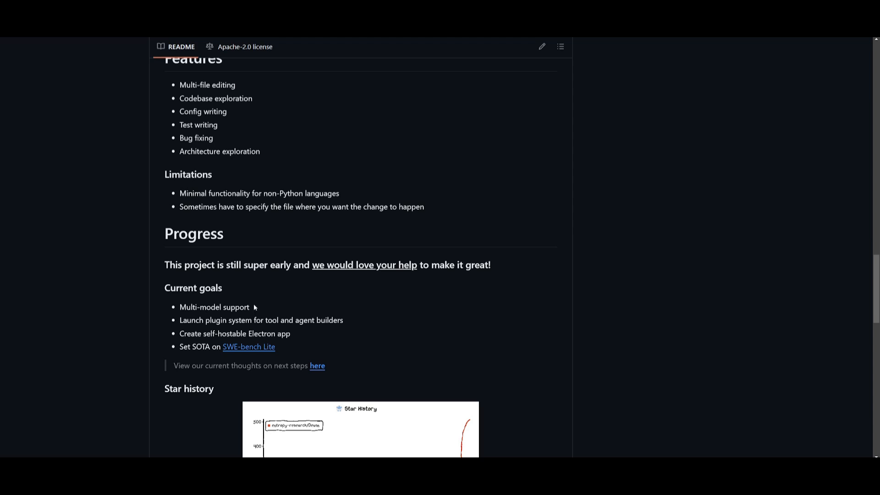
pyautogui.moveTo(265, 328)
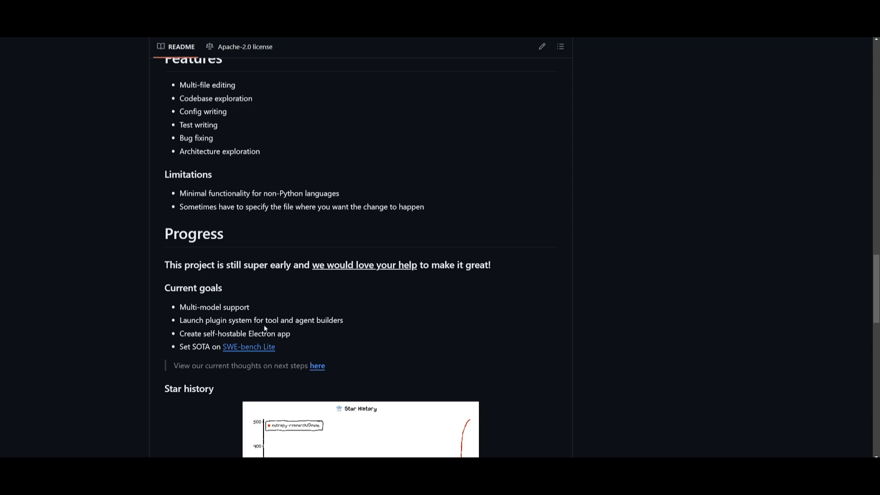
pyautogui.moveTo(345, 327)
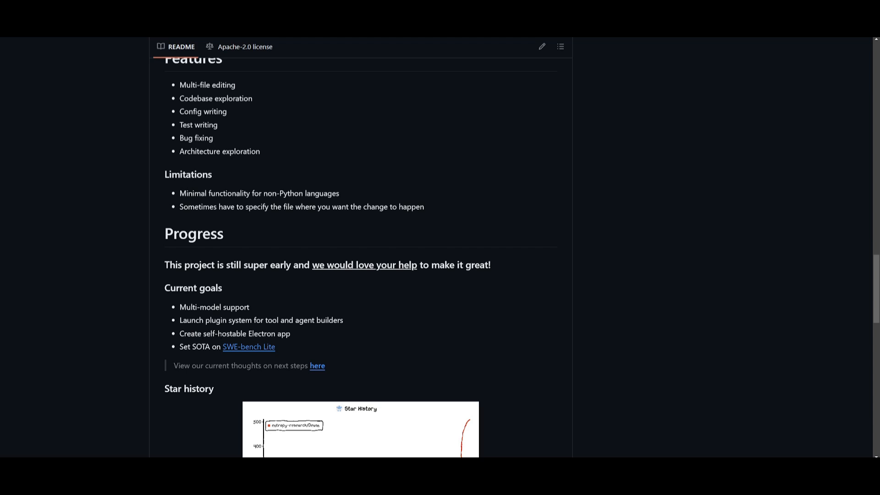
pyautogui.moveTo(269, 315)
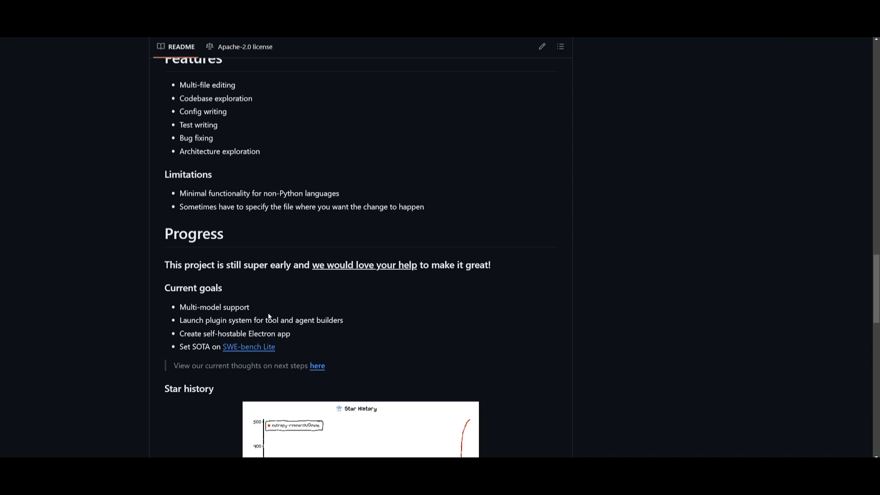
pyautogui.moveTo(365, 311)
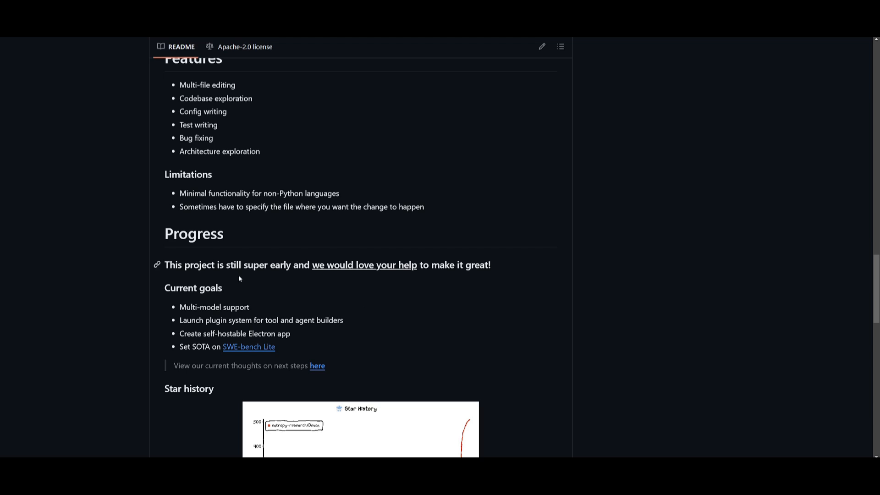
pyautogui.moveTo(210, 260)
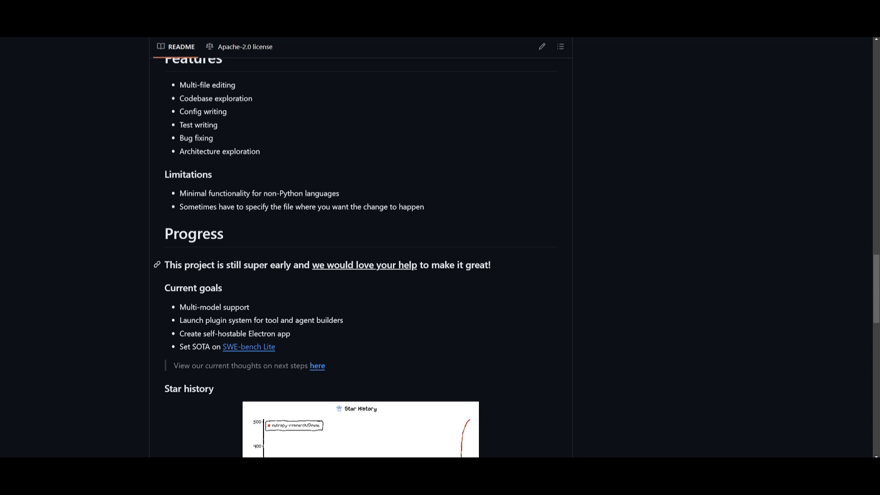
pyautogui.moveTo(356, 201)
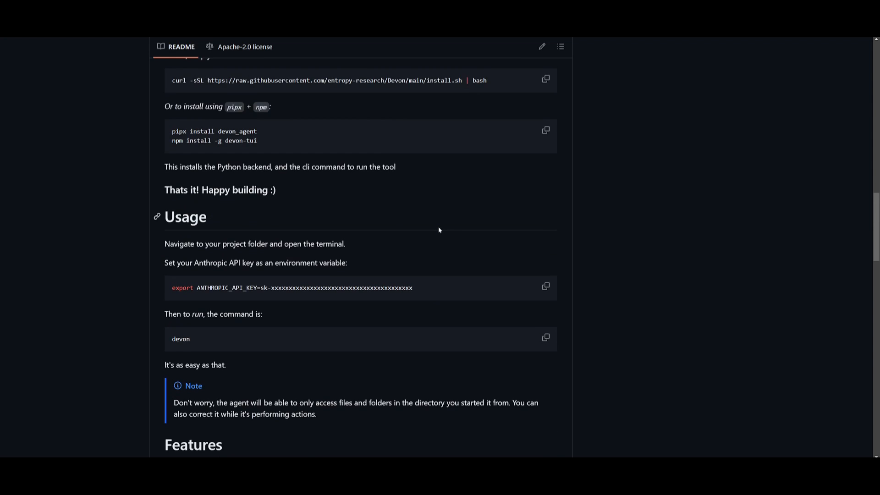
pyautogui.scroll(3)
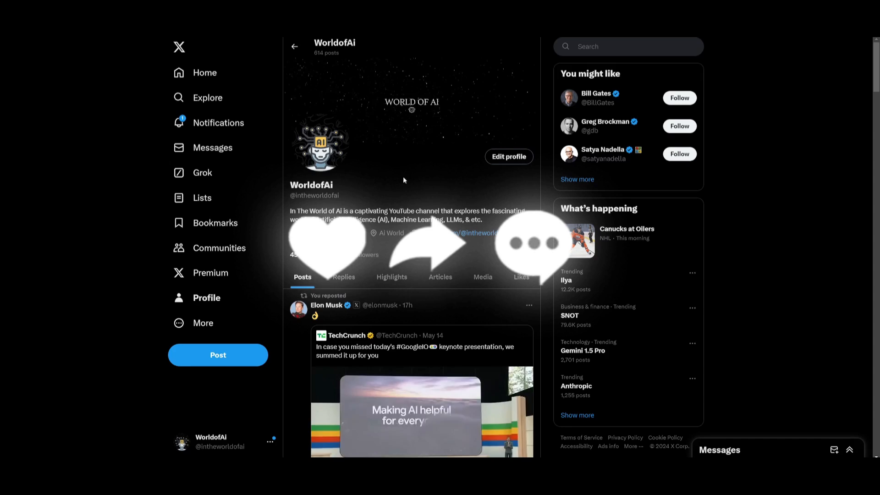
# Step: Scroll down the WorldofAI Videos grid to older AI-agent uploads
pyautogui.scroll(-3)
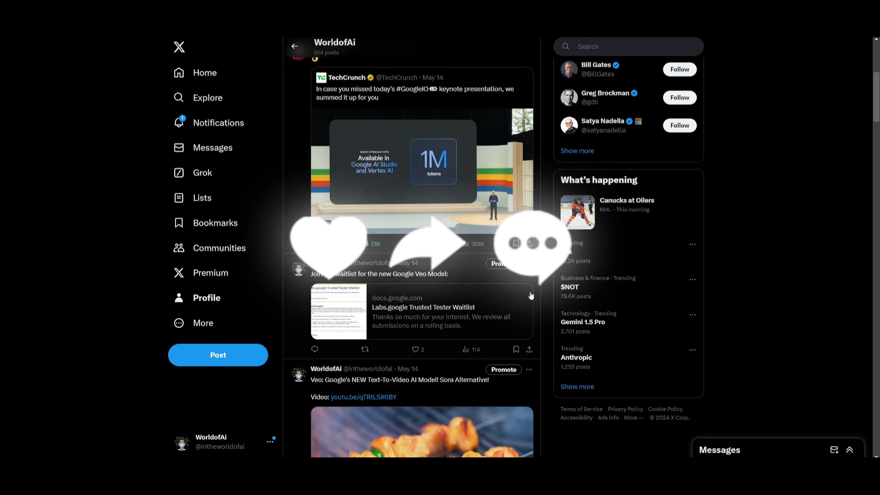
pyautogui.scroll(-3)
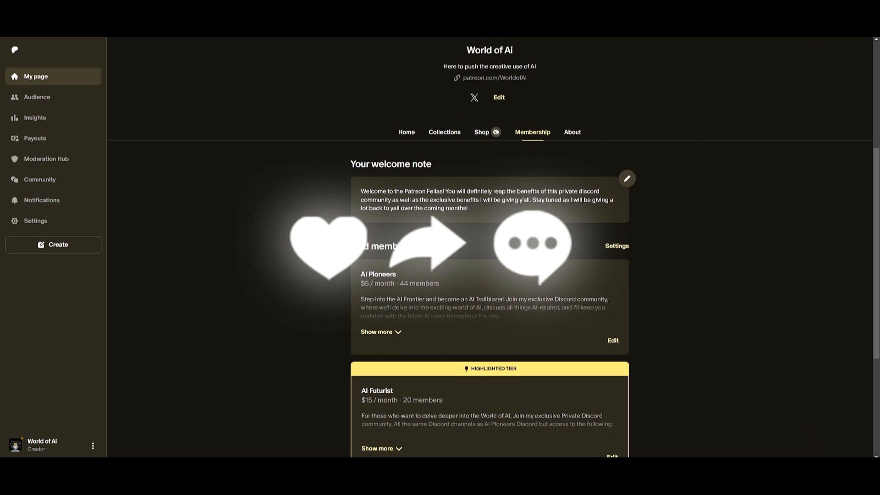
pyautogui.scroll(-3)
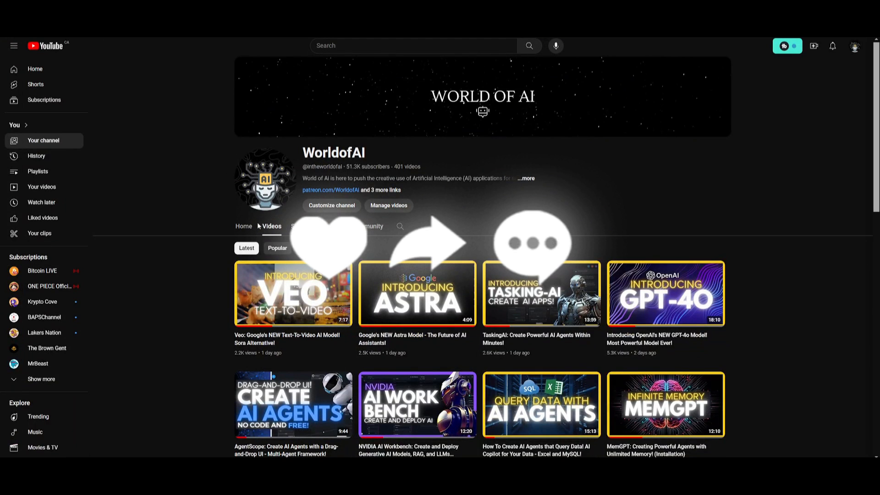
pyautogui.scroll(-3)
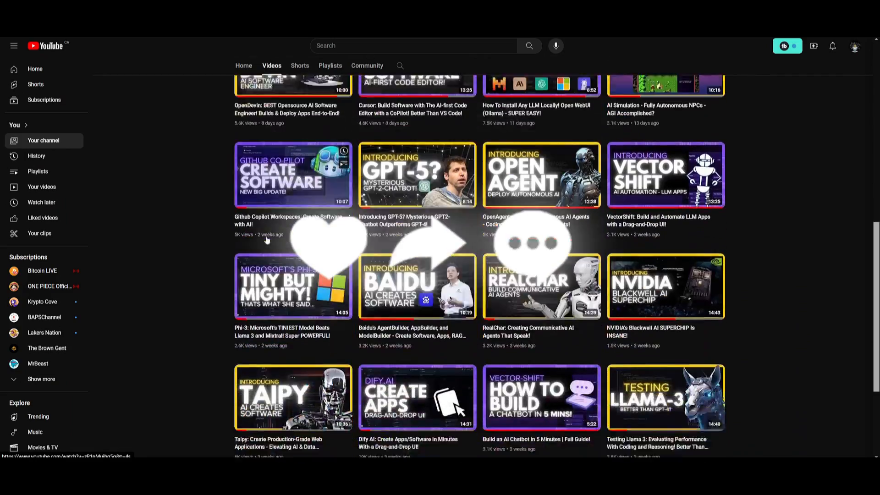
pyautogui.scroll(-3)
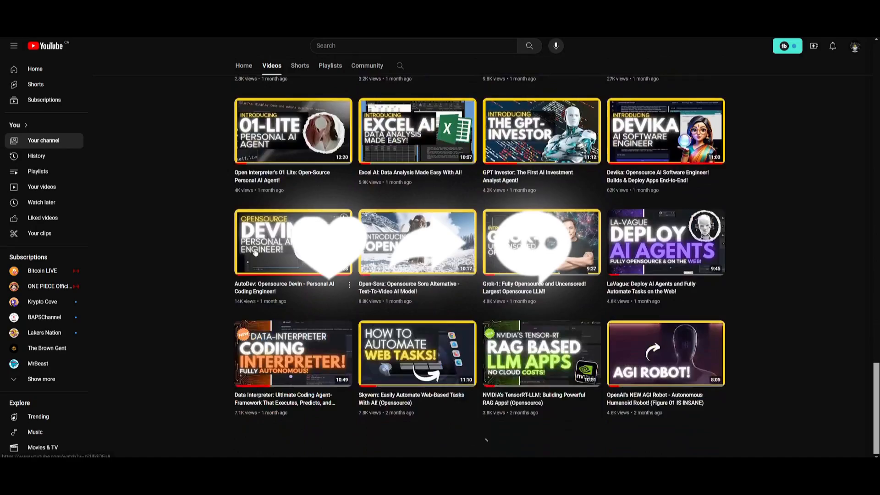
pyautogui.scroll(-3)
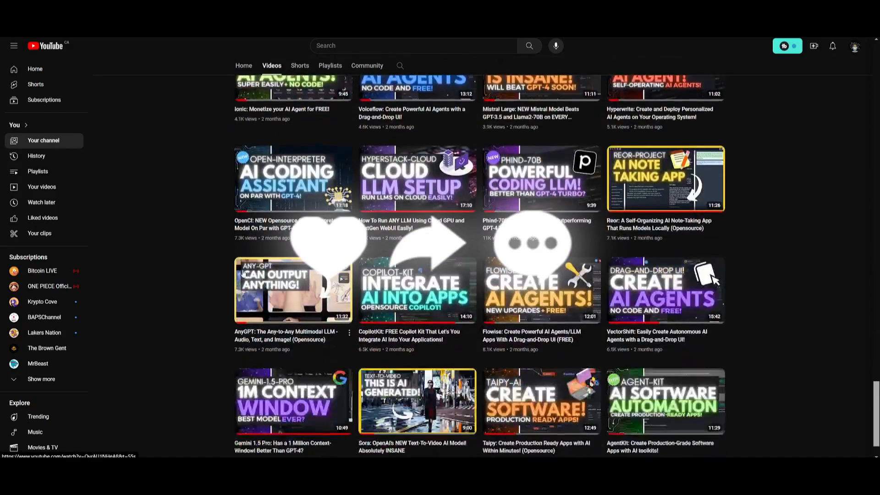